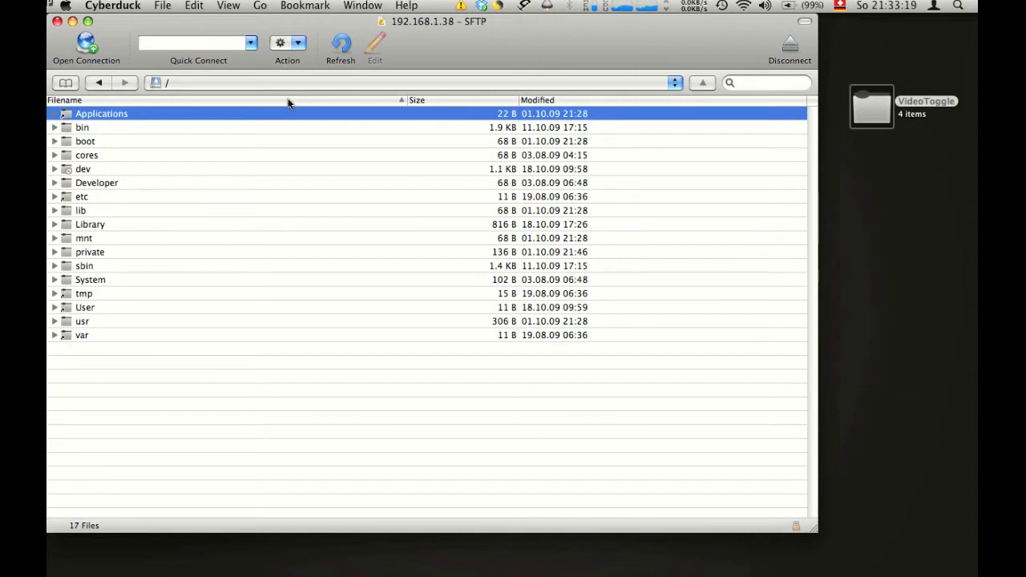
mouse_move(643, 173)
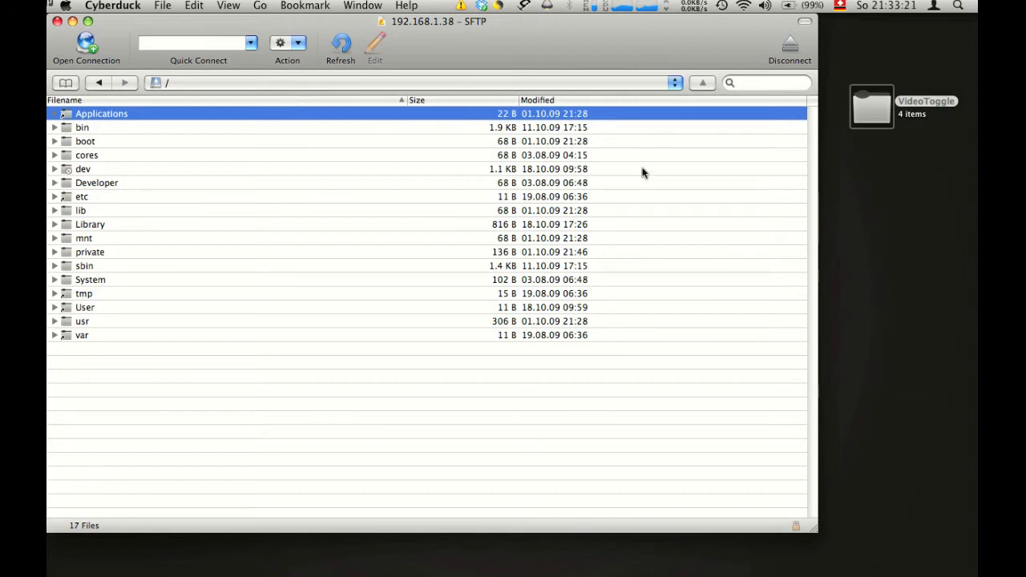
mouse_move(885, 157)
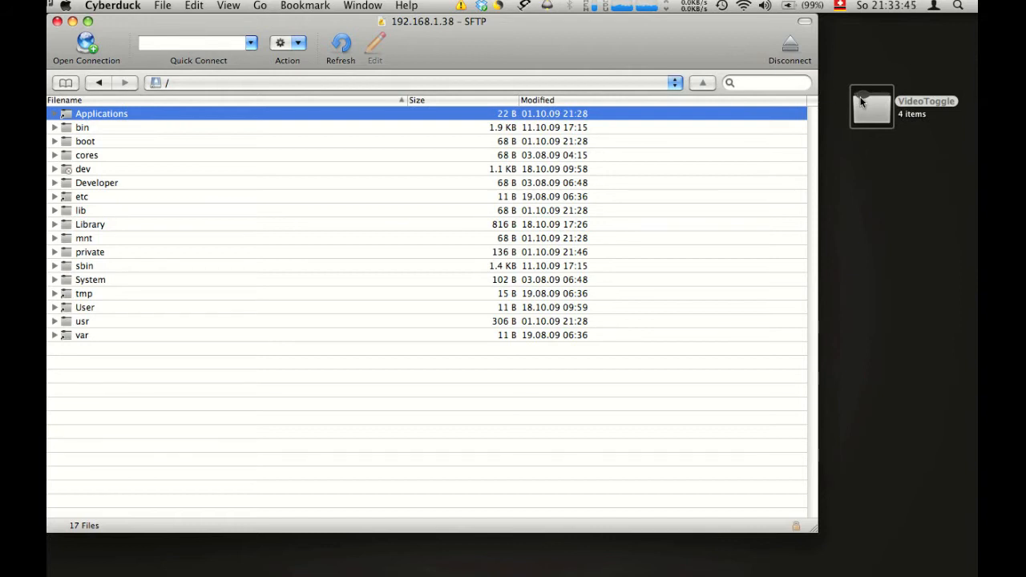
mouse_move(862, 103)
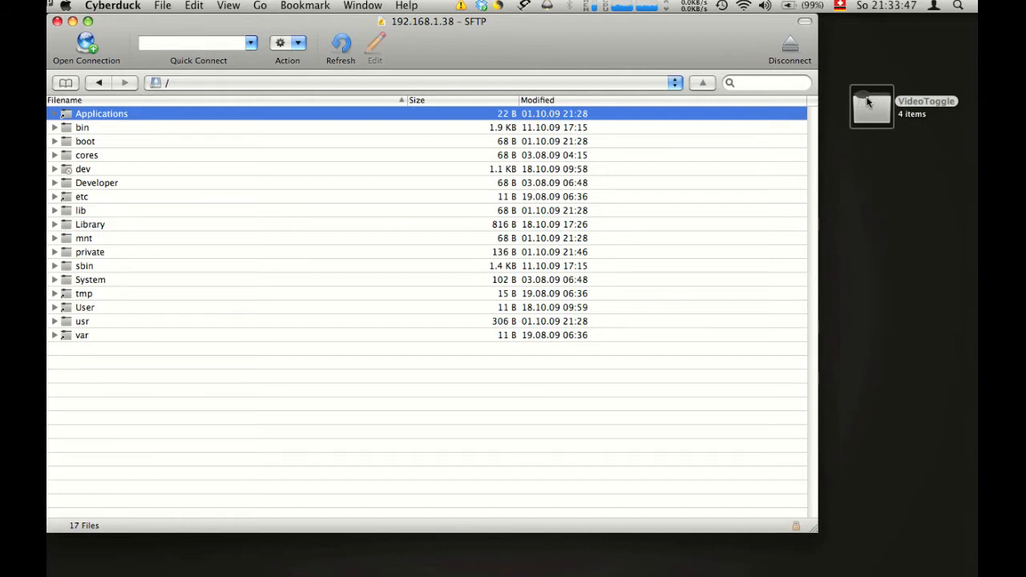
Step: Upload the desktop VideoToggle folder to the iPhone's /tmp
click(866, 102)
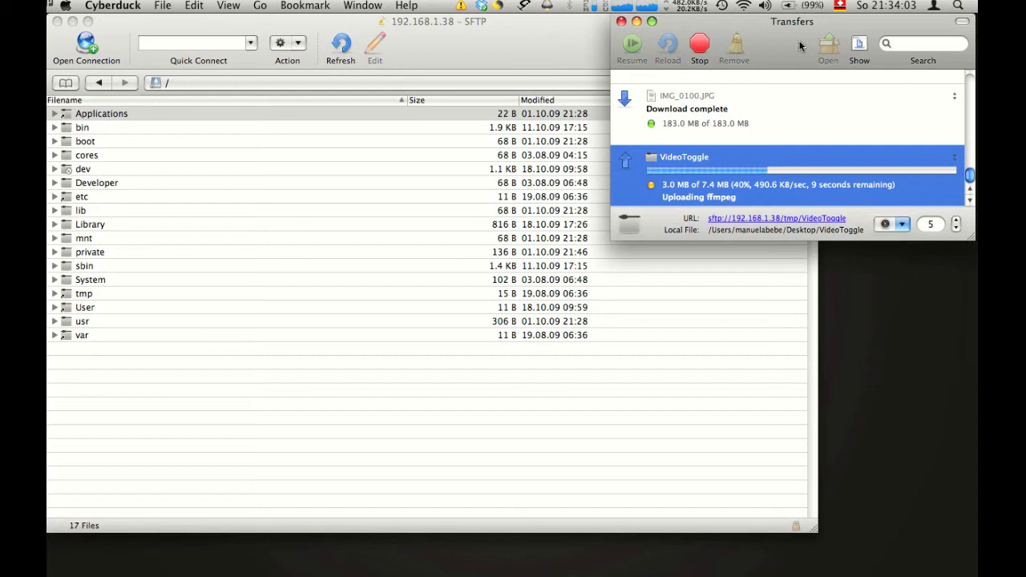
mouse_move(756, 201)
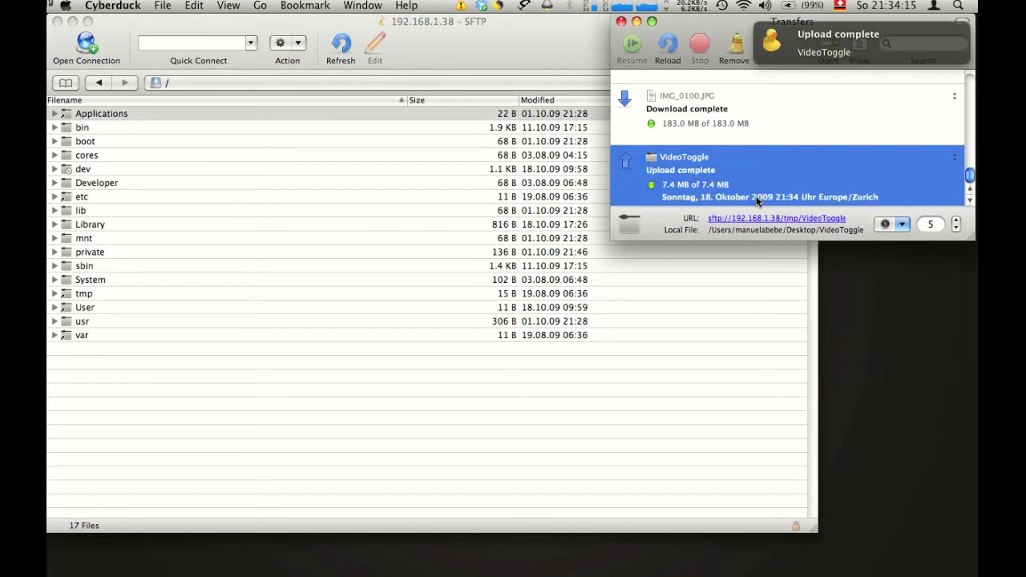
mouse_move(781, 89)
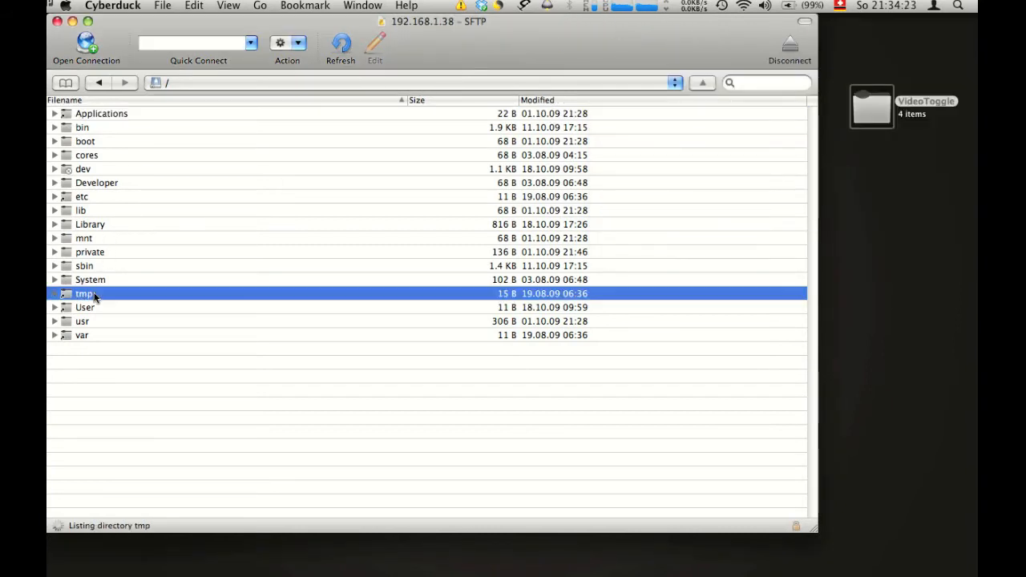
Step: Select the uploaded VideoToggle folder in /tmp and bring up the Send Command prompt
double_click(83, 294)
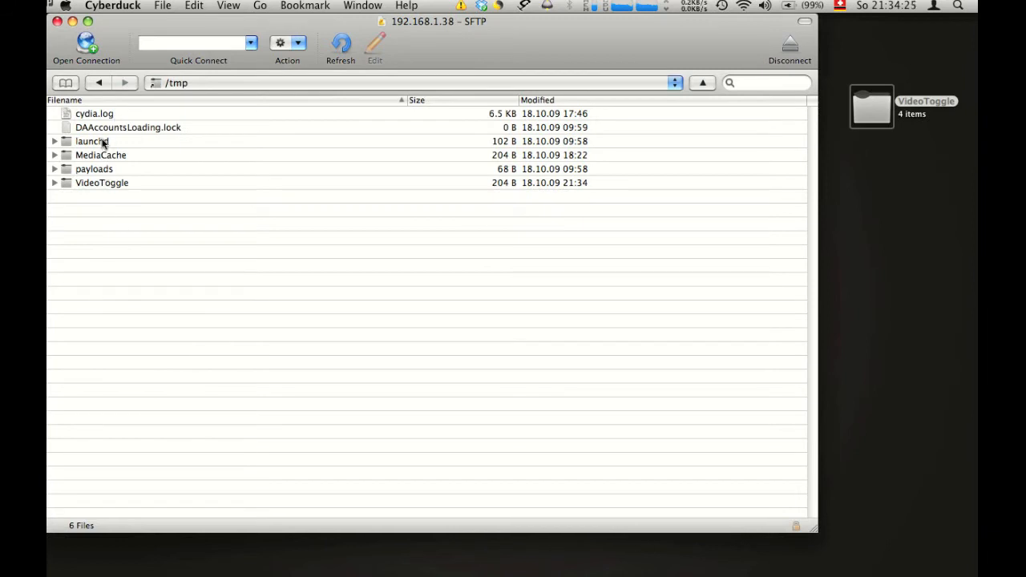
click(100, 182)
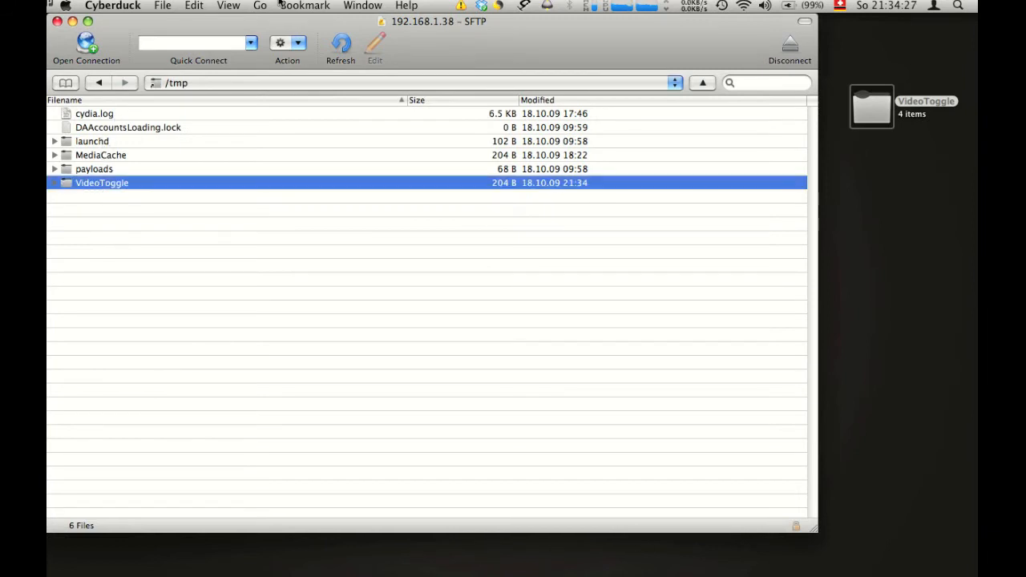
click(259, 6)
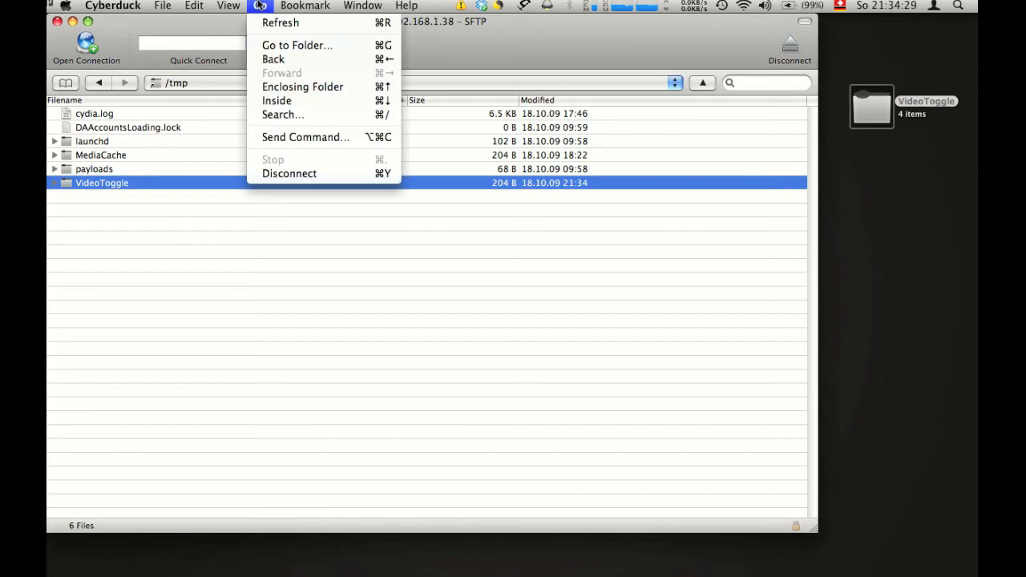
mouse_move(304, 138)
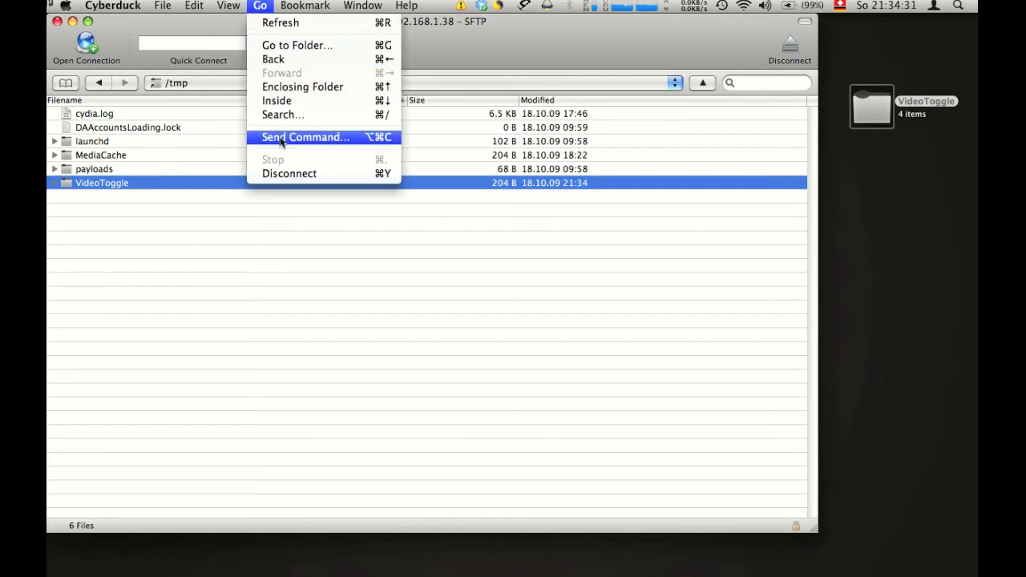
click(304, 138)
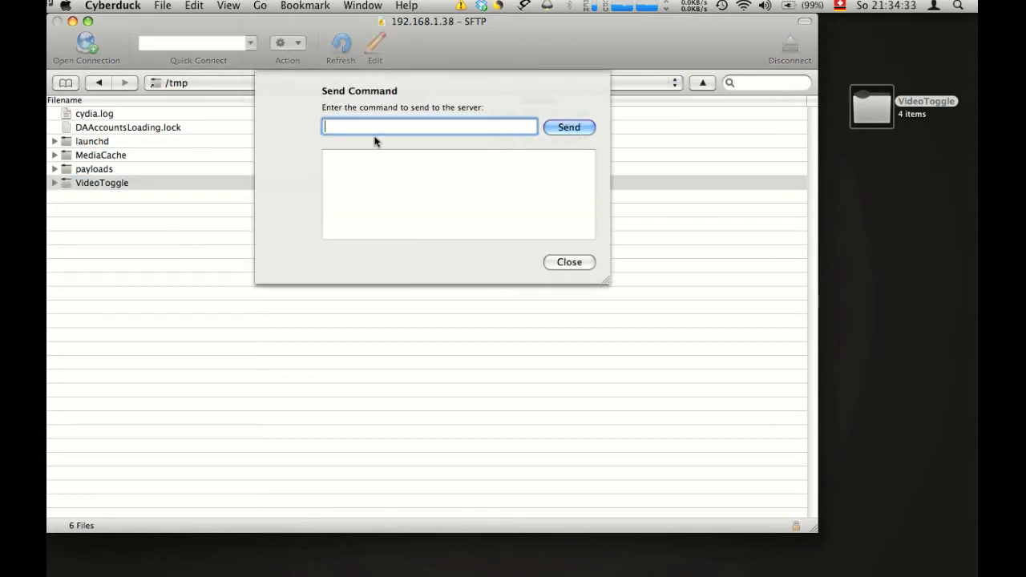
Step: Run 'bash /tmp/VideoToggle/install' on the iPhone so the toggle installs successfully
text(bash)
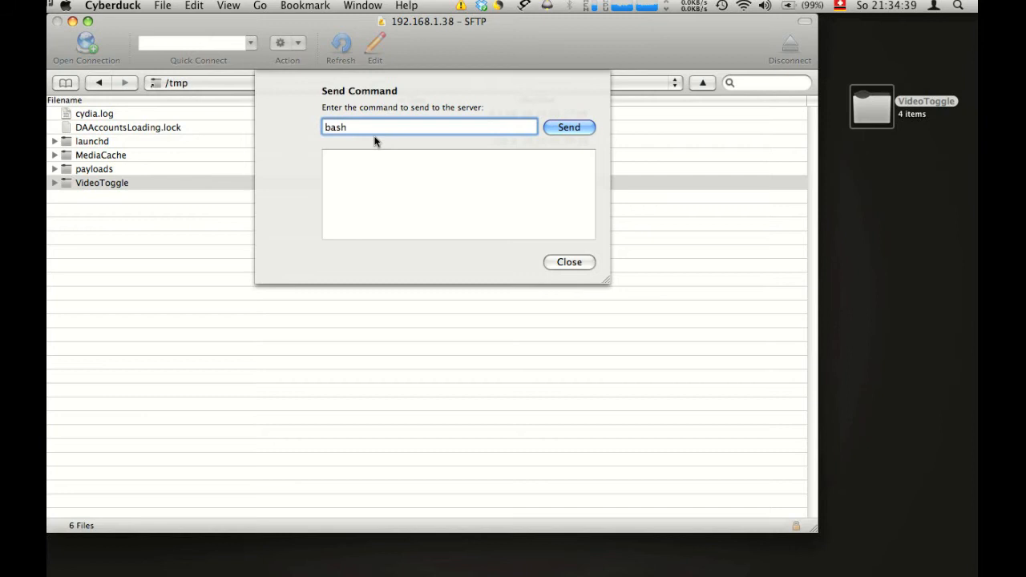
text(/tmp)
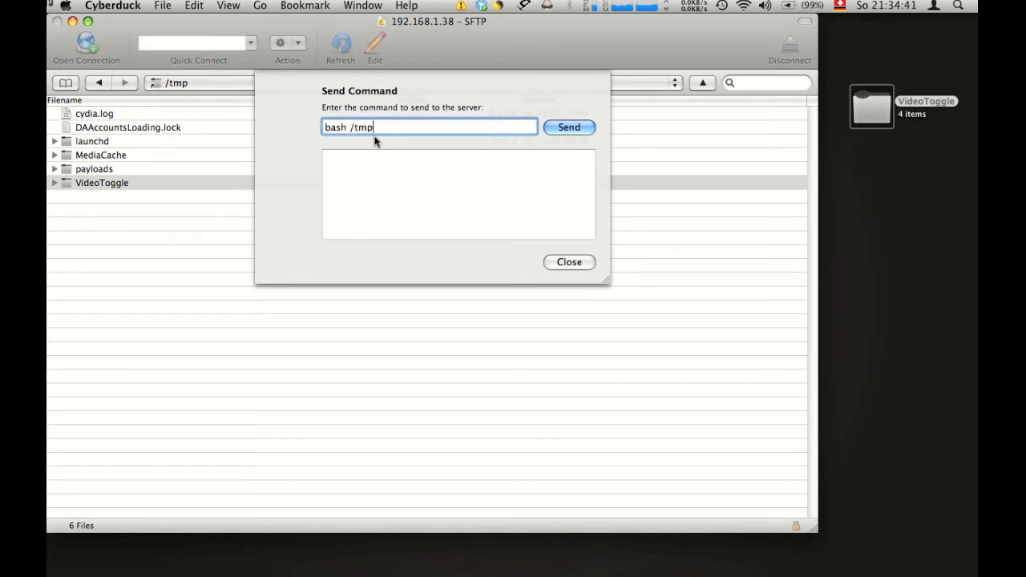
text(/V)
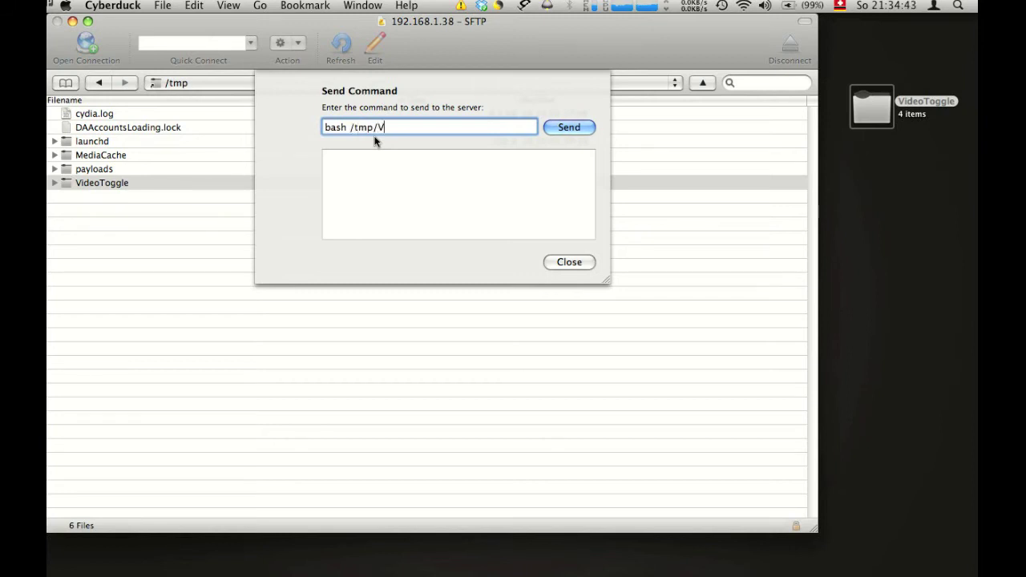
text(ideoTo)
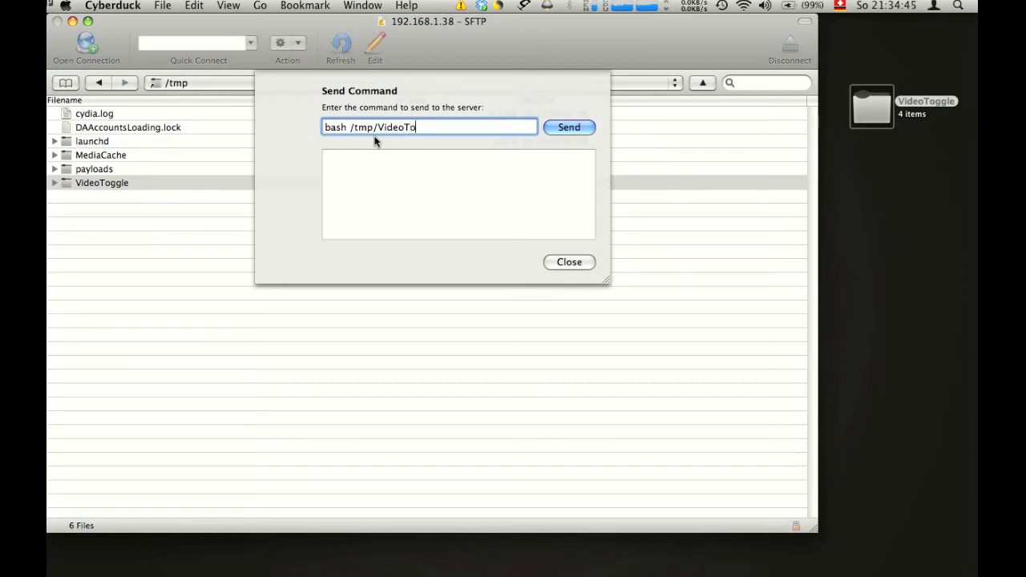
text(ggleli)
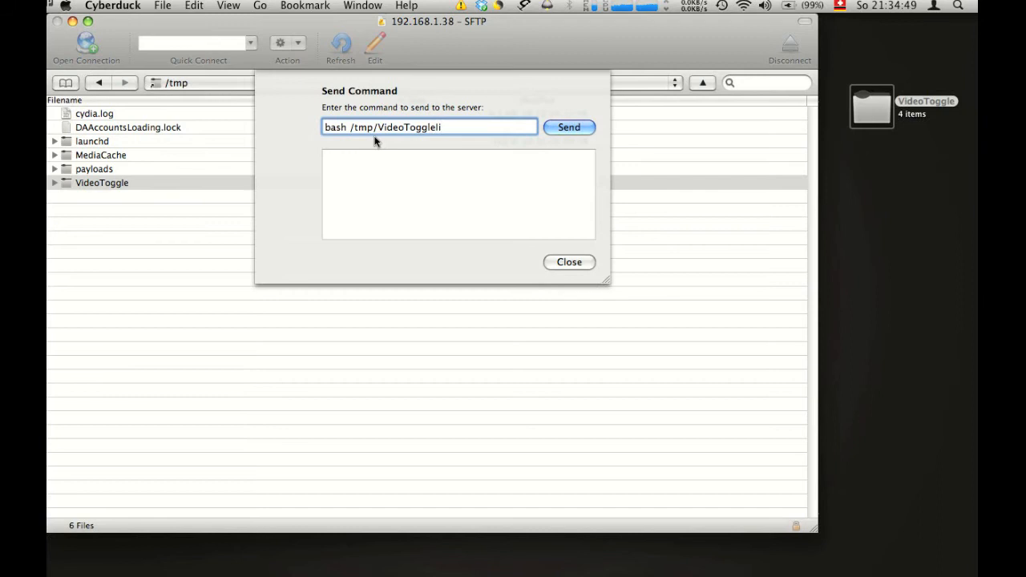
key(Backspace)
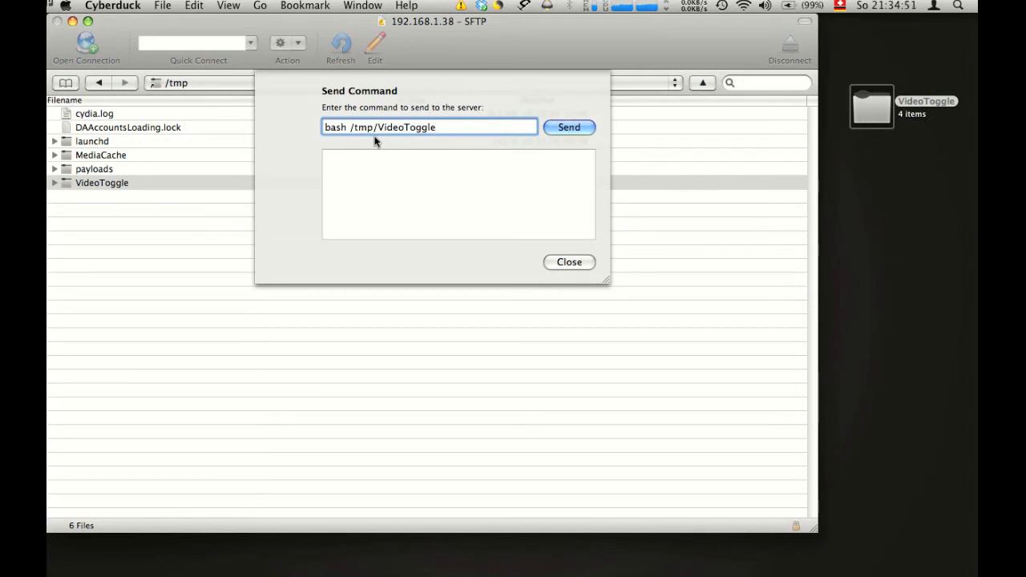
text(/install)
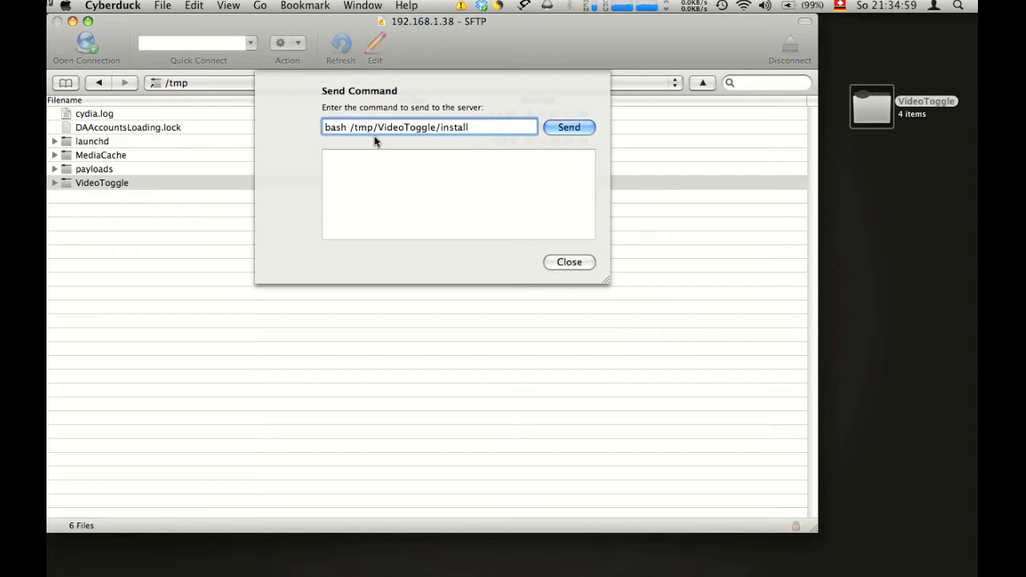
click(570, 126)
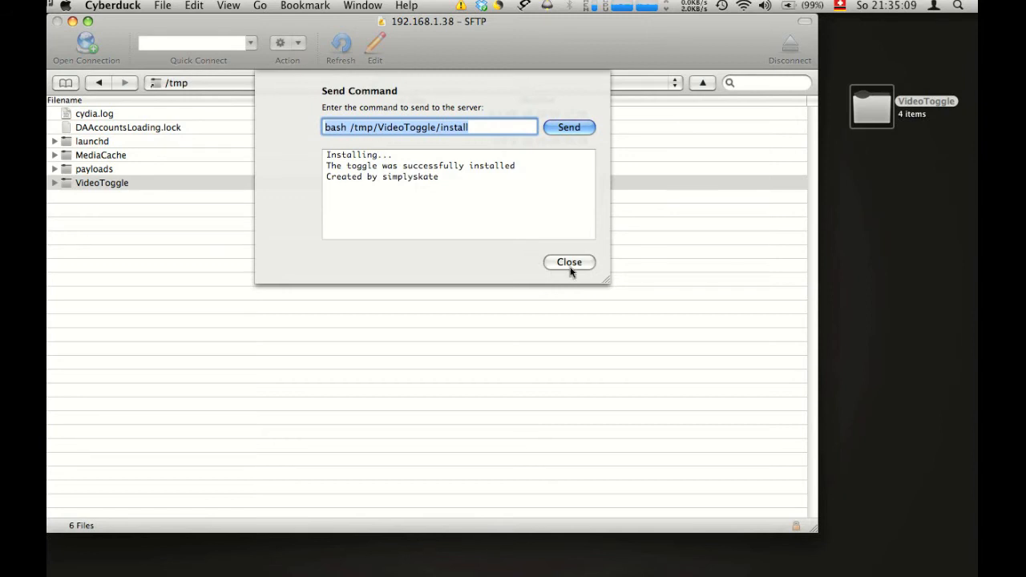
click(569, 262)
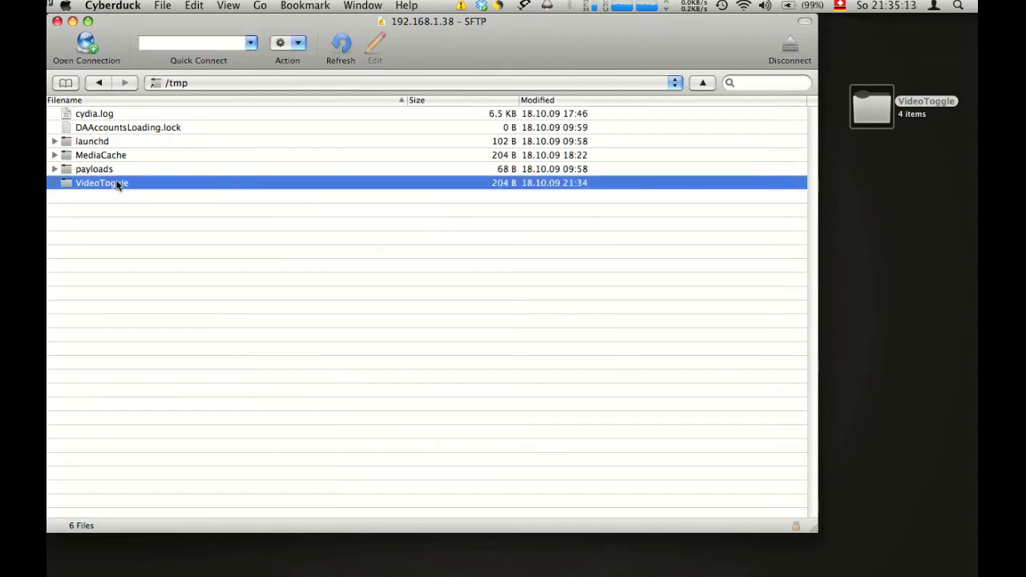
Step: Delete the VideoToggle folder from the iPhone's /tmp and confirm
right_click(118, 183)
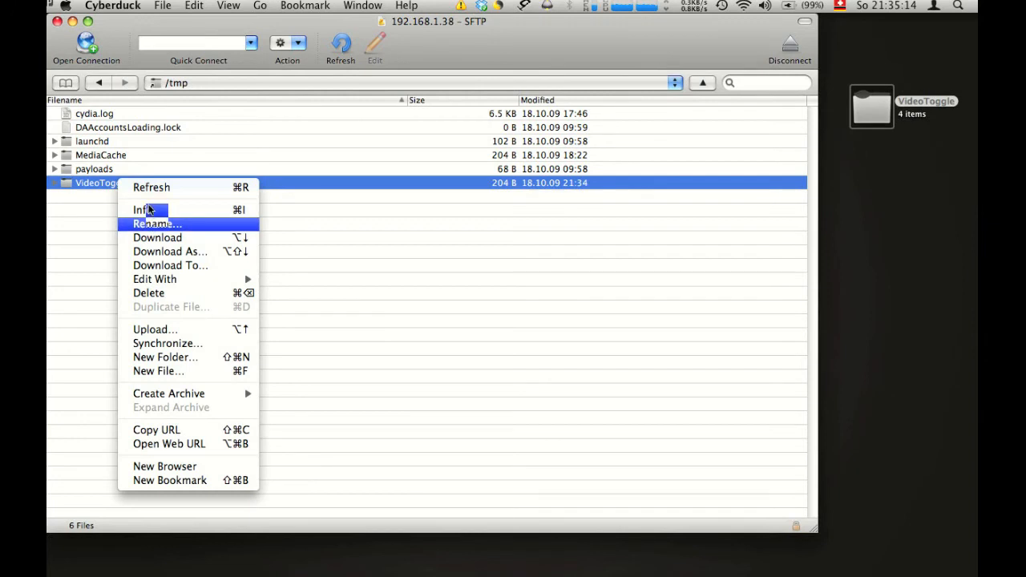
click(148, 291)
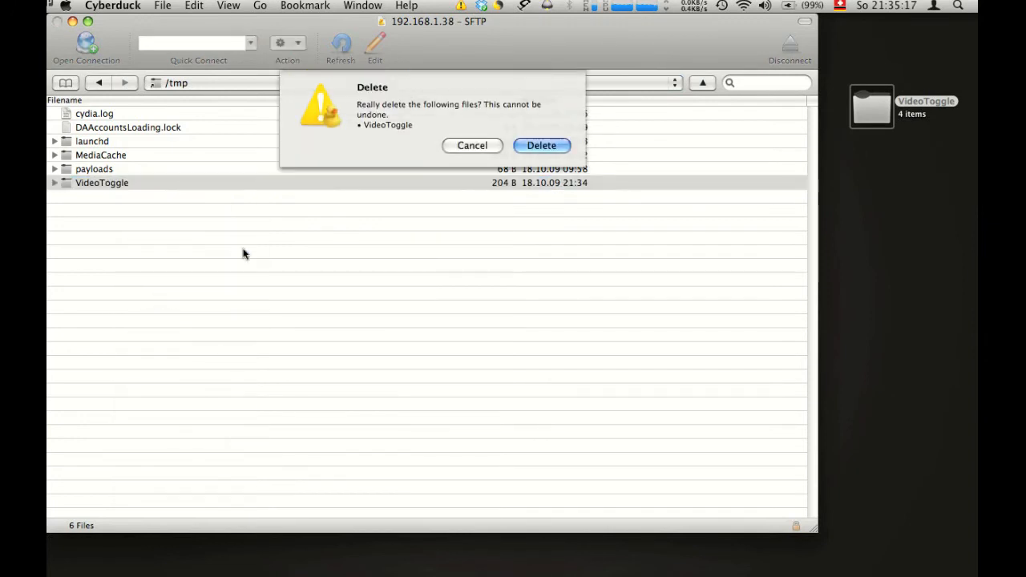
click(541, 144)
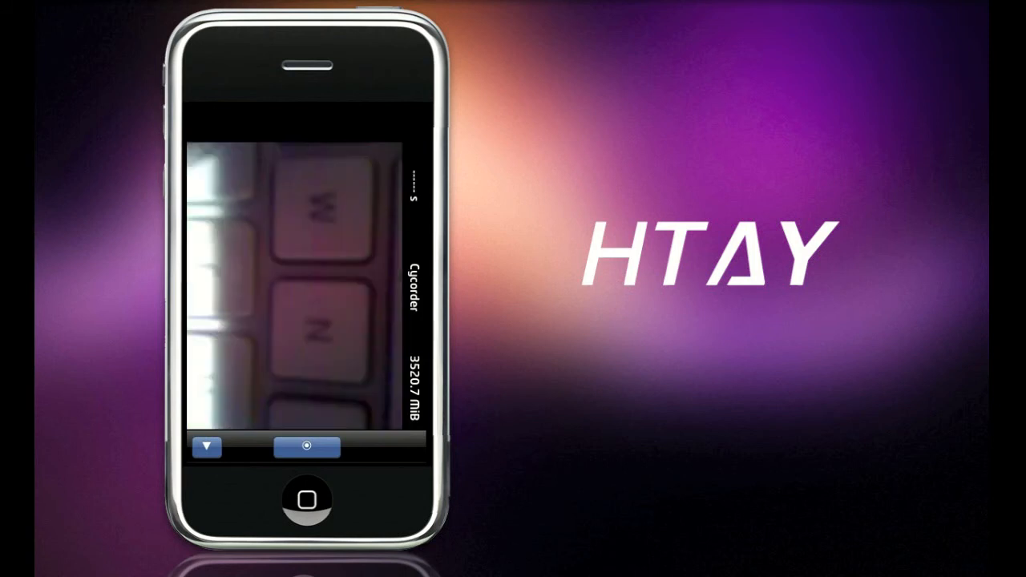
Step: Record a new clip in Cycorder, becoming clip 11 of 11
click(303, 446)
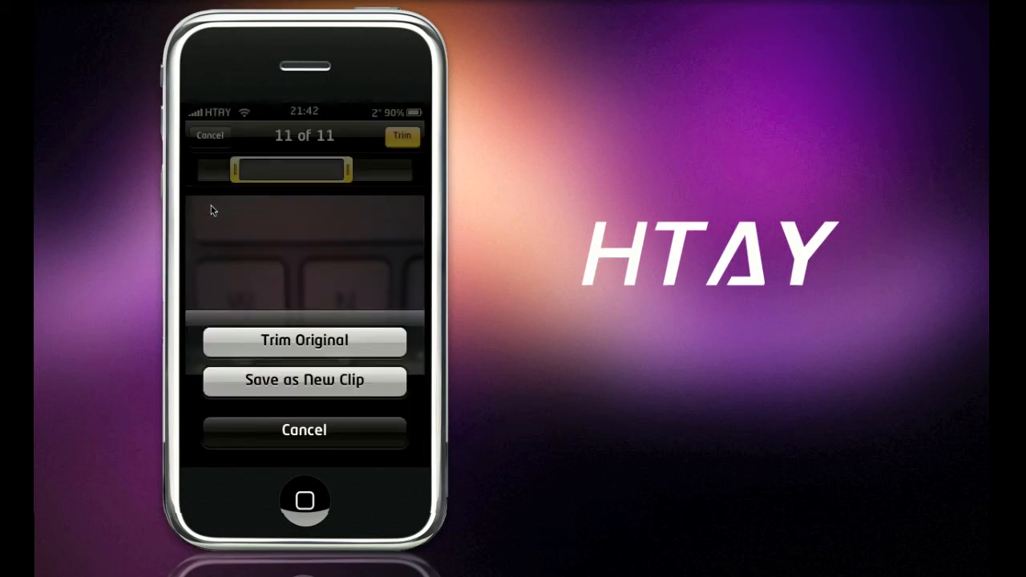
Step: Choose Trim Original so clip 11 of 11 itself is shortened
click(305, 340)
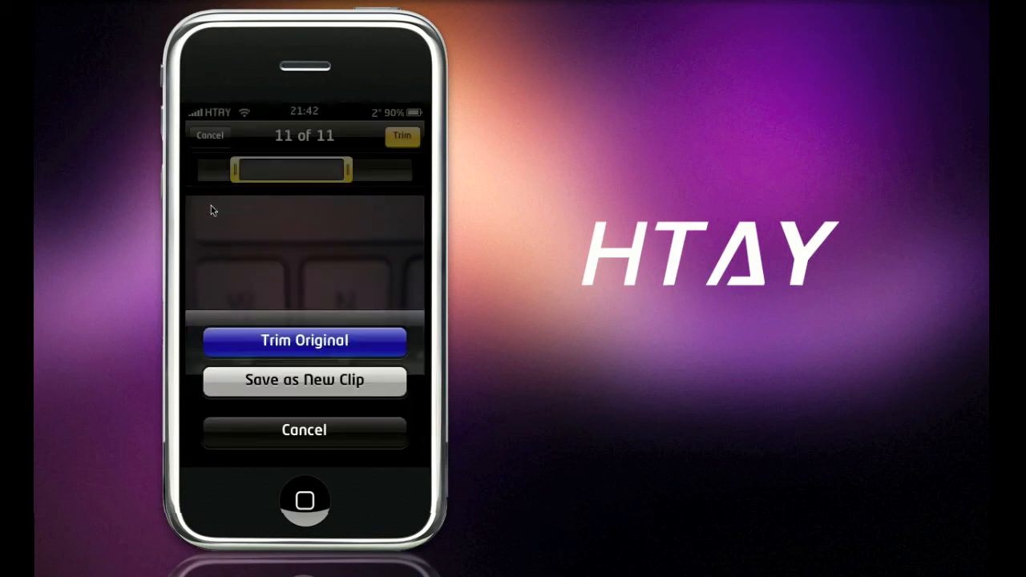